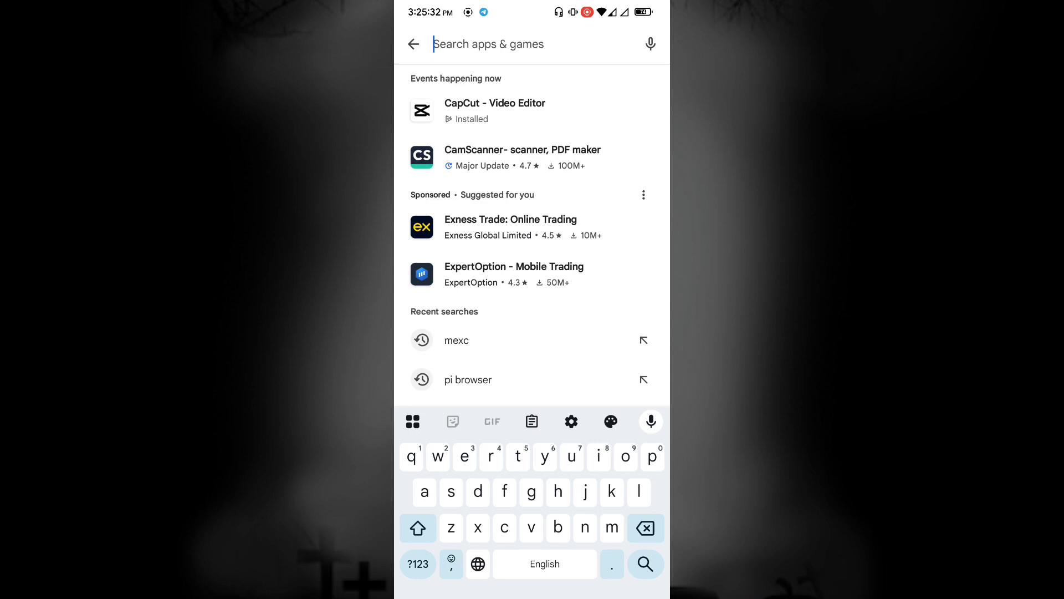
# Search Play Store for 'mexc' to show the installed MEXC app.
pyautogui.click(456, 340)
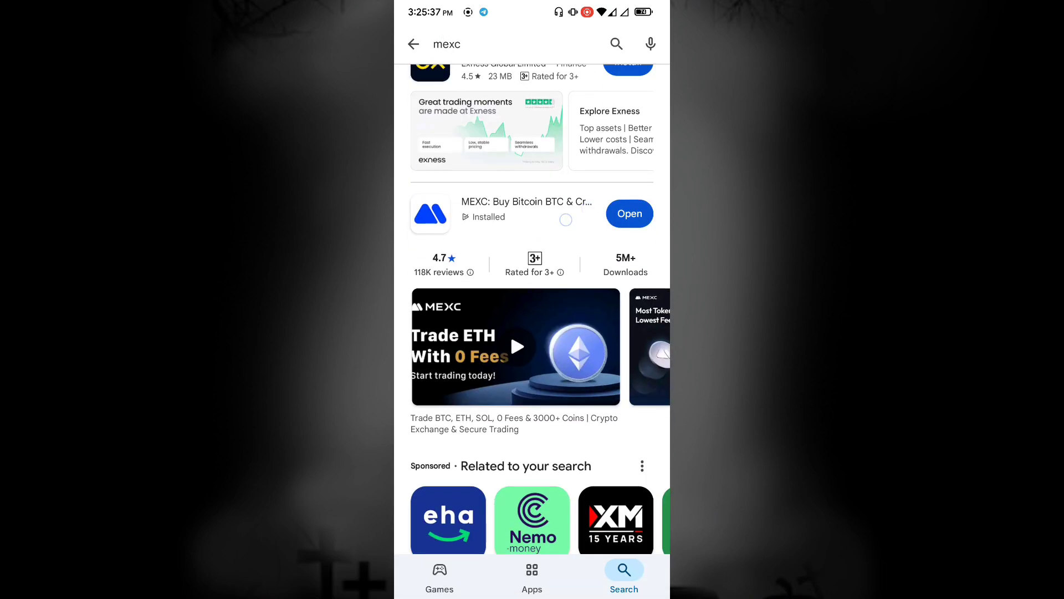
# Launch MEXC, submit the new nickname for review, and return to the verification page.
pyautogui.click(628, 213)
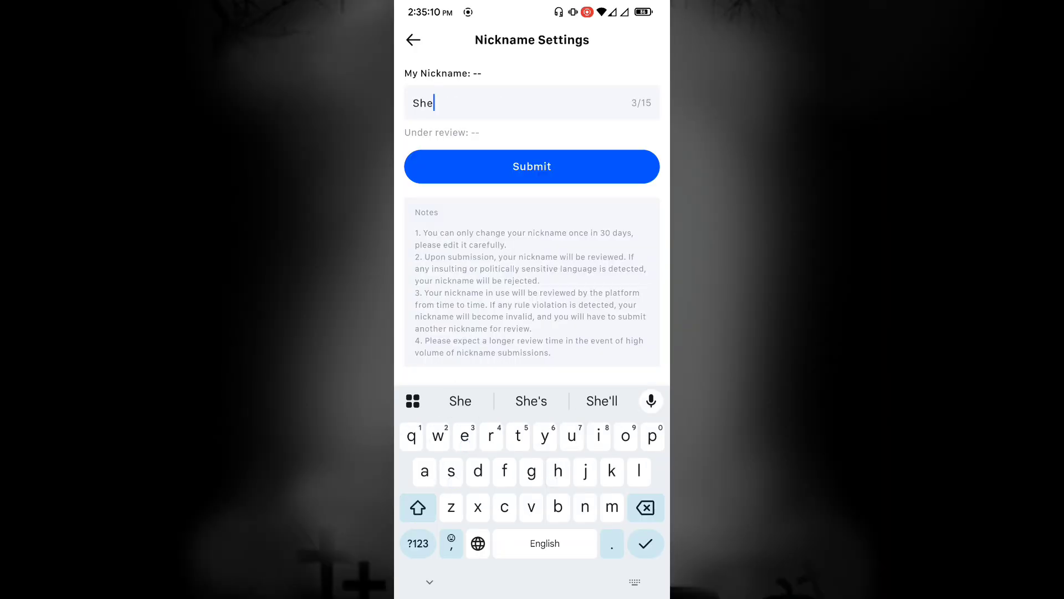
pyautogui.click(532, 166)
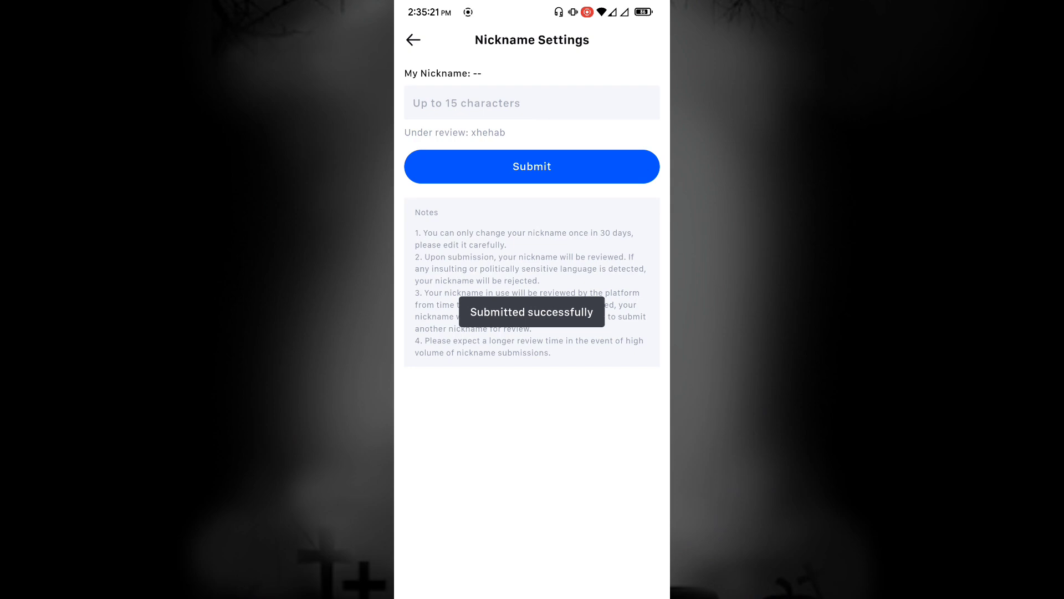
pyautogui.click(413, 39)
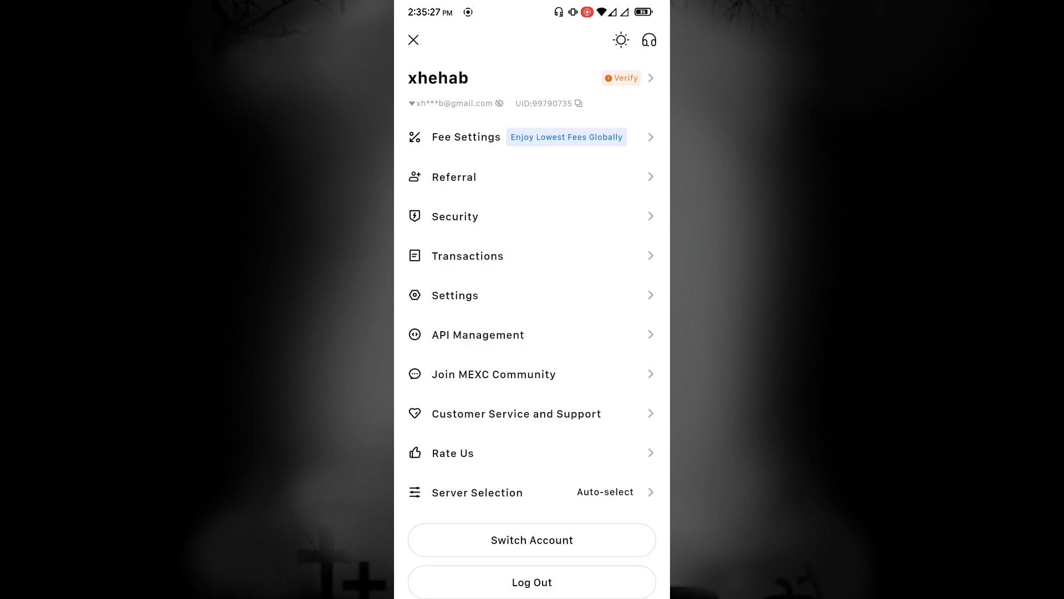
pyautogui.click(620, 78)
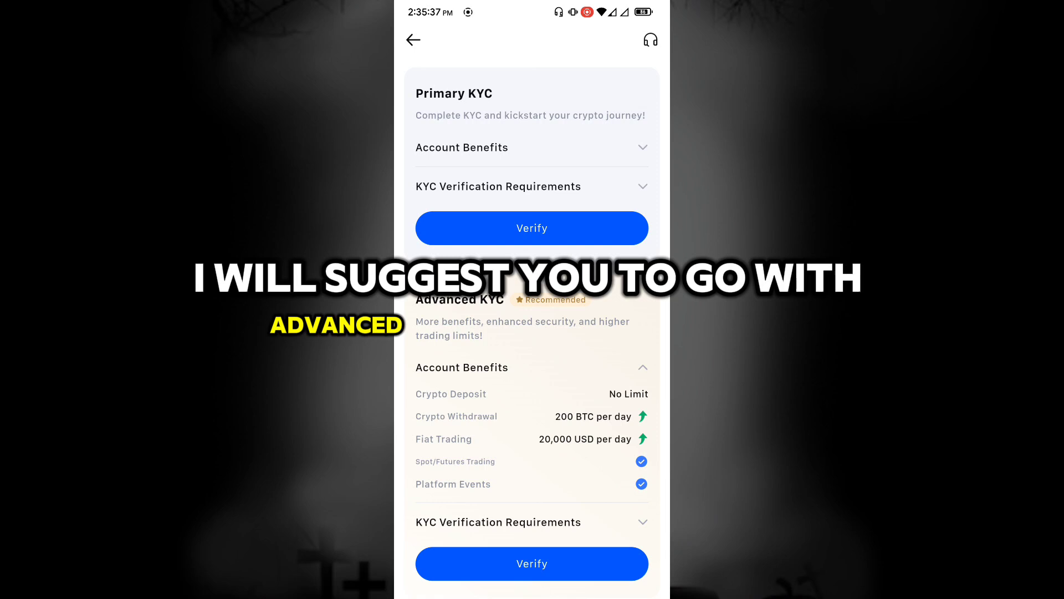
# Start Advanced KYC with Bangladesh and passport, reaching the non-USA residency step.
pyautogui.scroll(3)
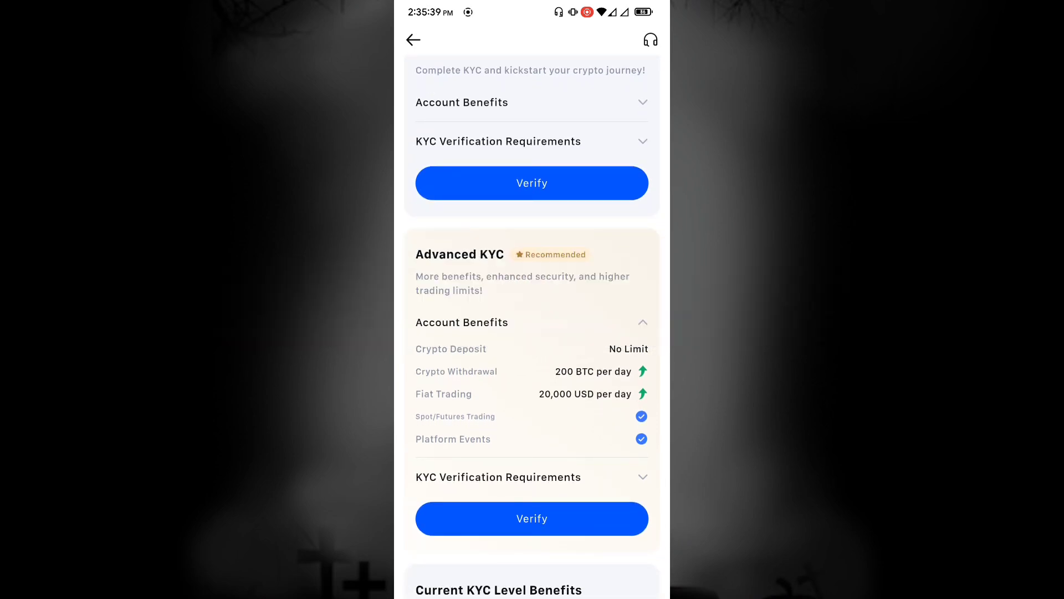
pyautogui.click(531, 518)
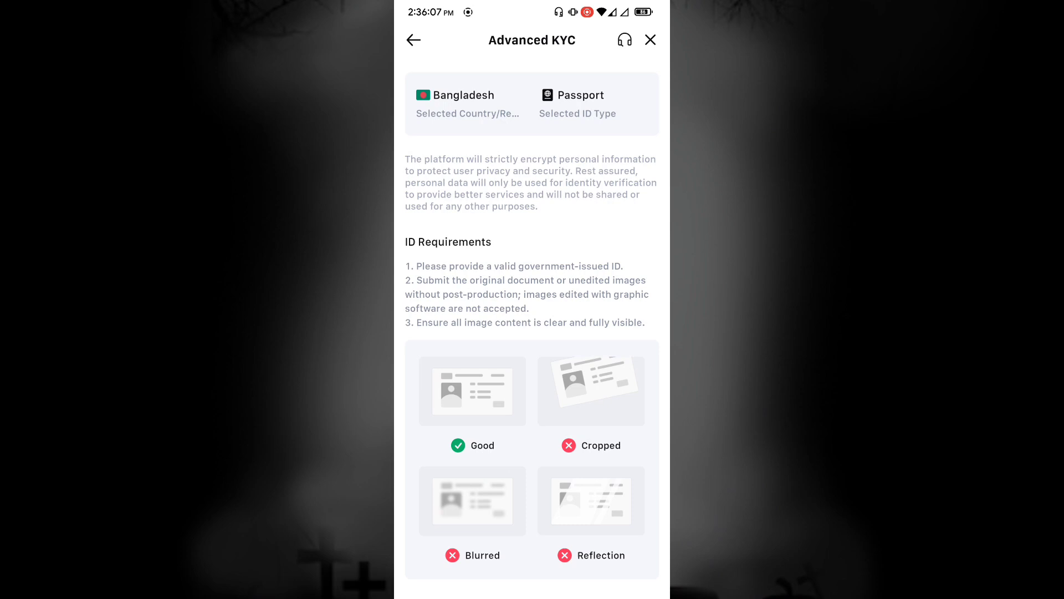
pyautogui.scroll(-3)
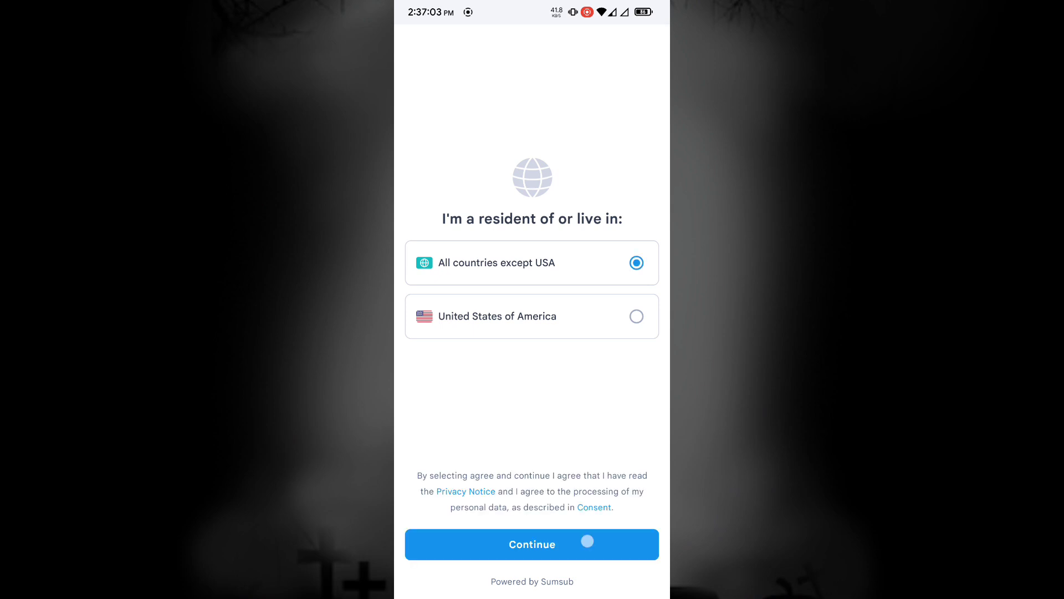
# Confirm residence in all countries except USA and continue the document steps.
pyautogui.click(532, 543)
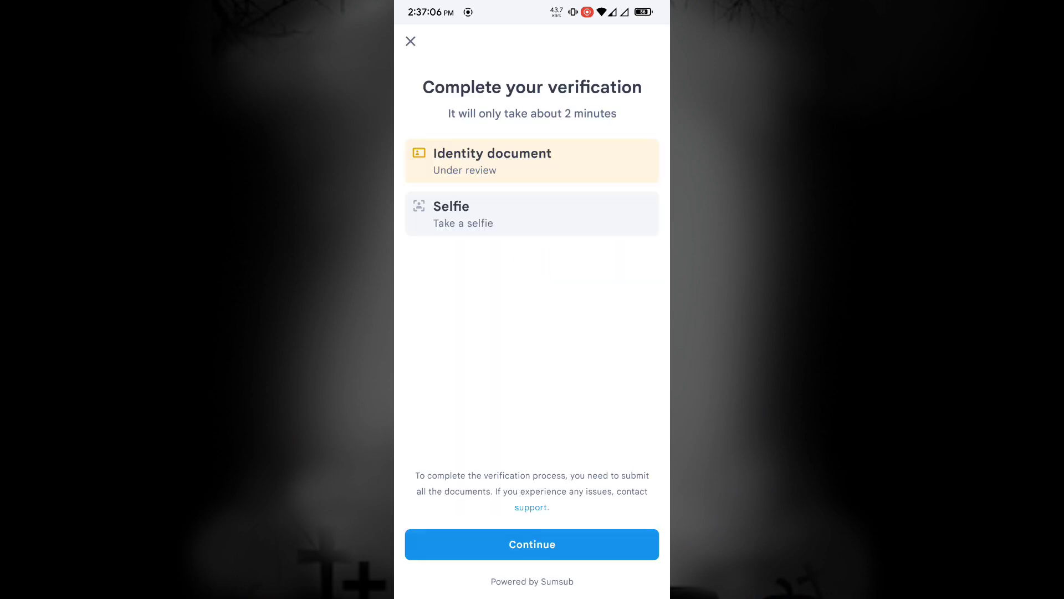
pyautogui.click(532, 543)
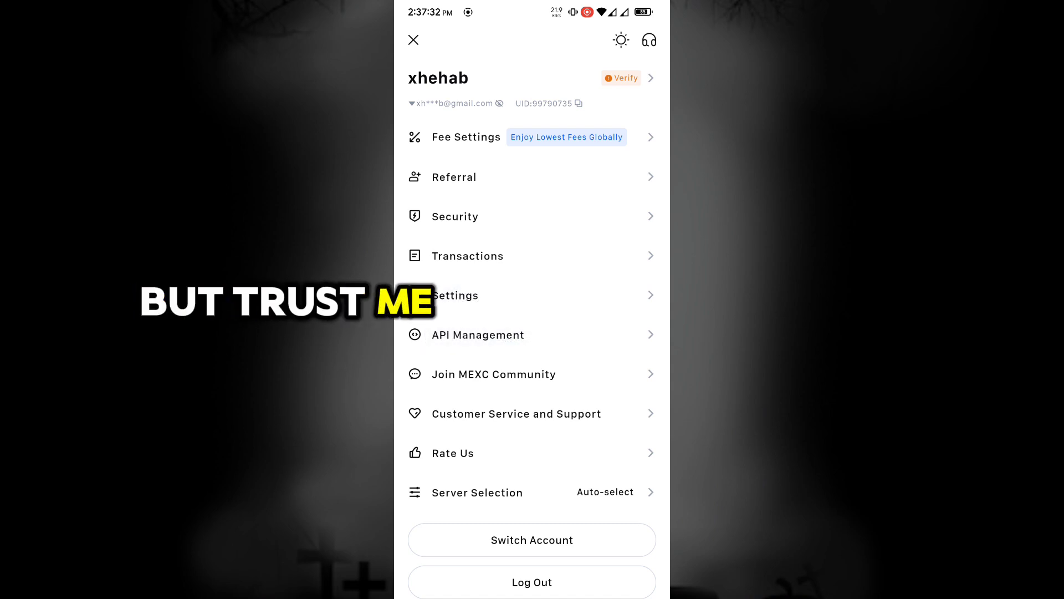
# Open Personal Verification showing Advanced KYC as the current verified level.
pyautogui.click(454, 216)
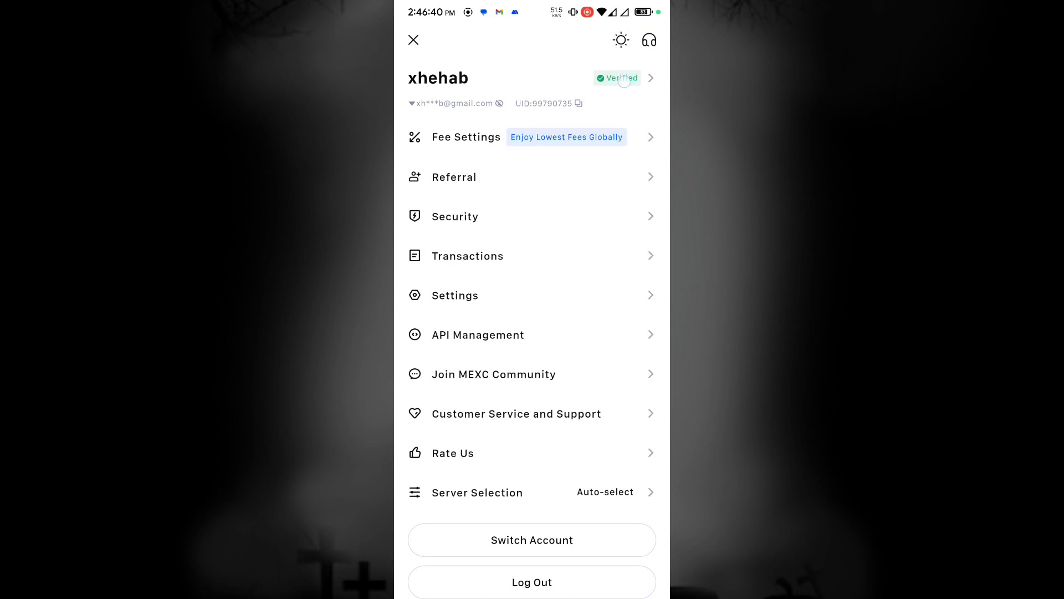
pyautogui.click(617, 77)
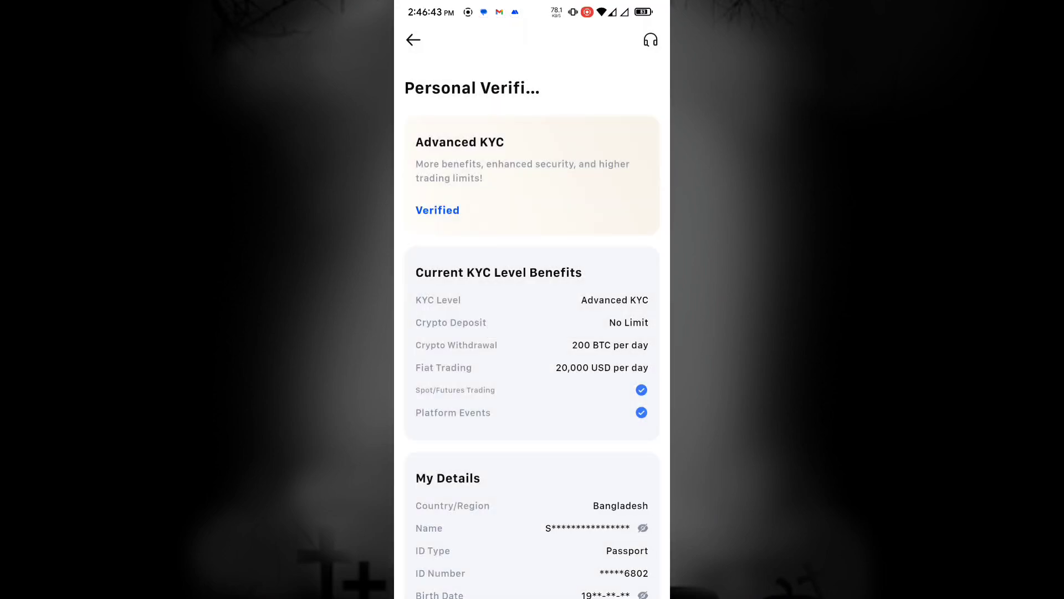